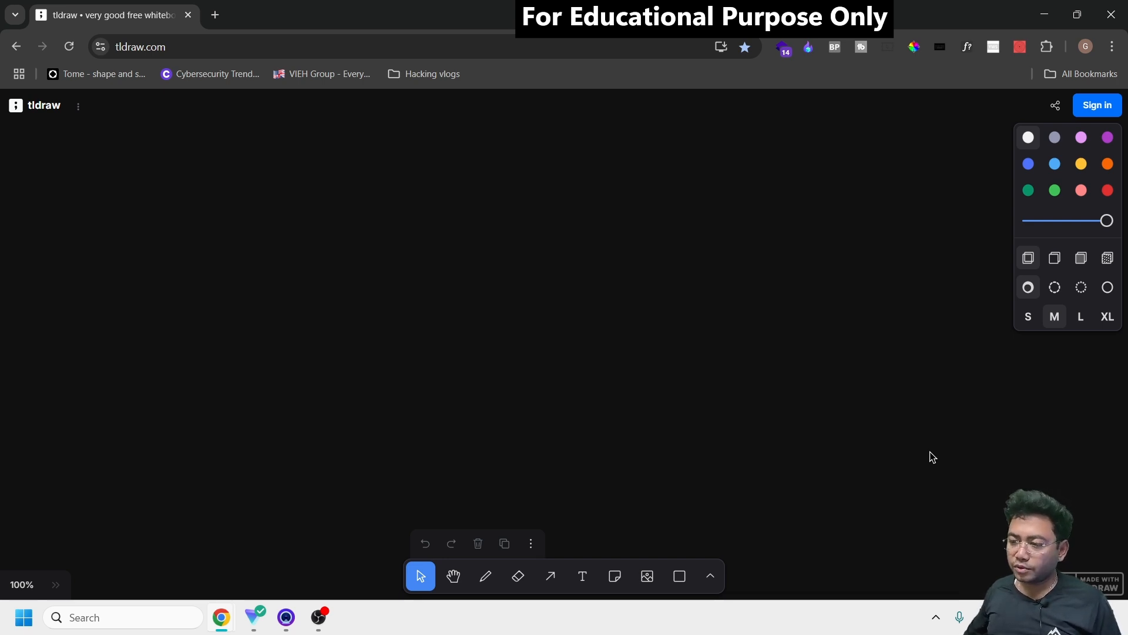
# Place an empty text box near the top of the blank canvas.
pyautogui.click(582, 576)
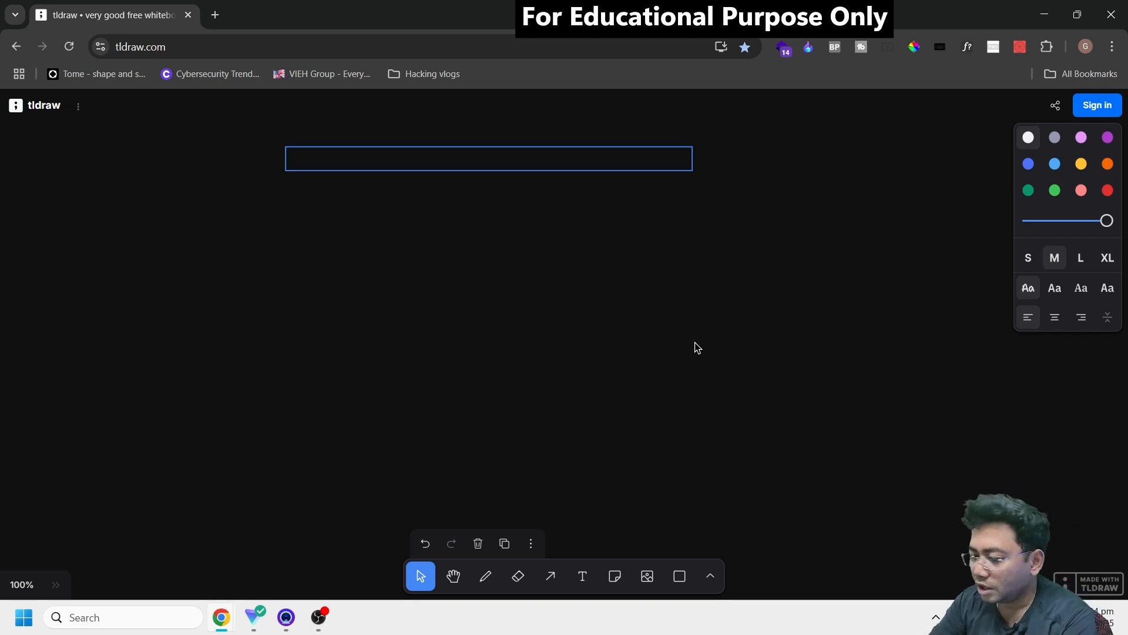
pyautogui.moveTo(695, 342)
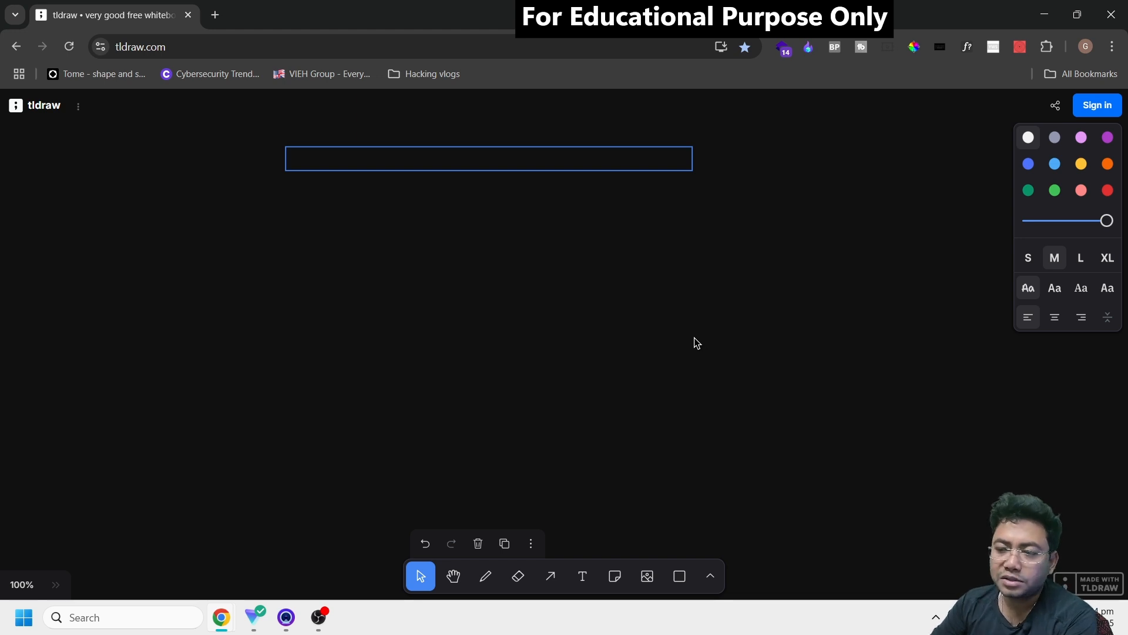
pyautogui.moveTo(688, 338)
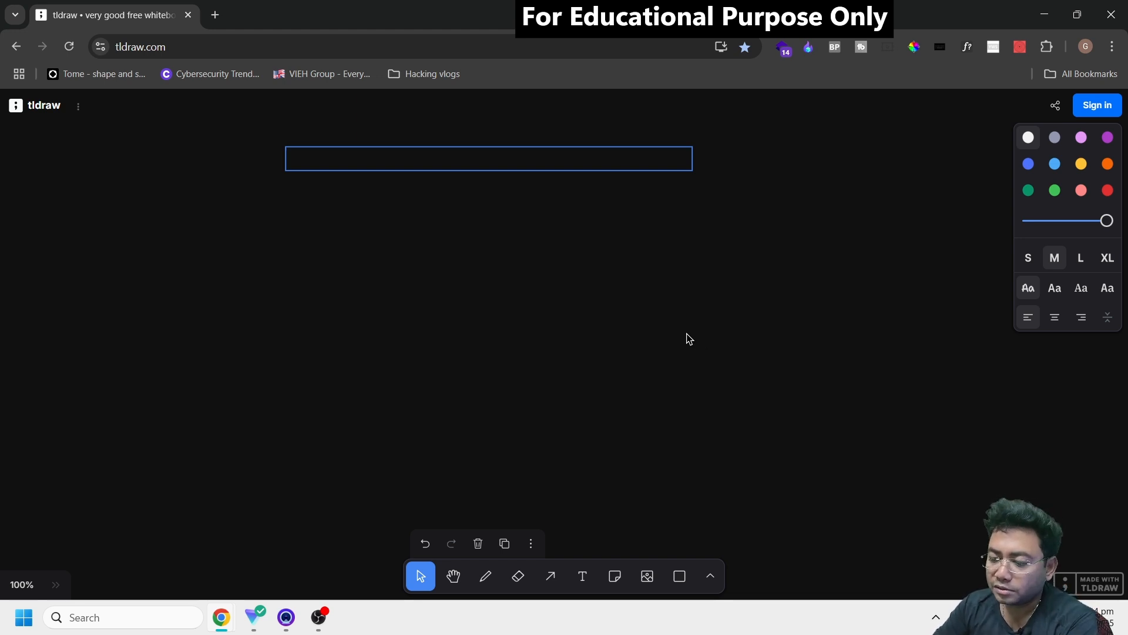
pyautogui.moveTo(695, 335)
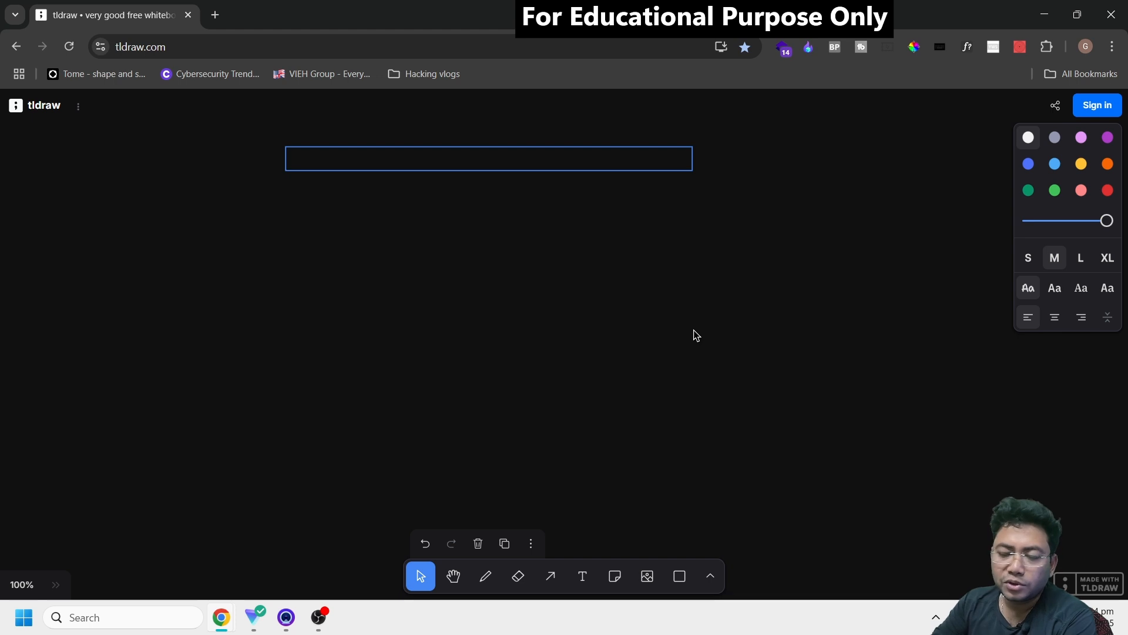
pyautogui.write('usern')
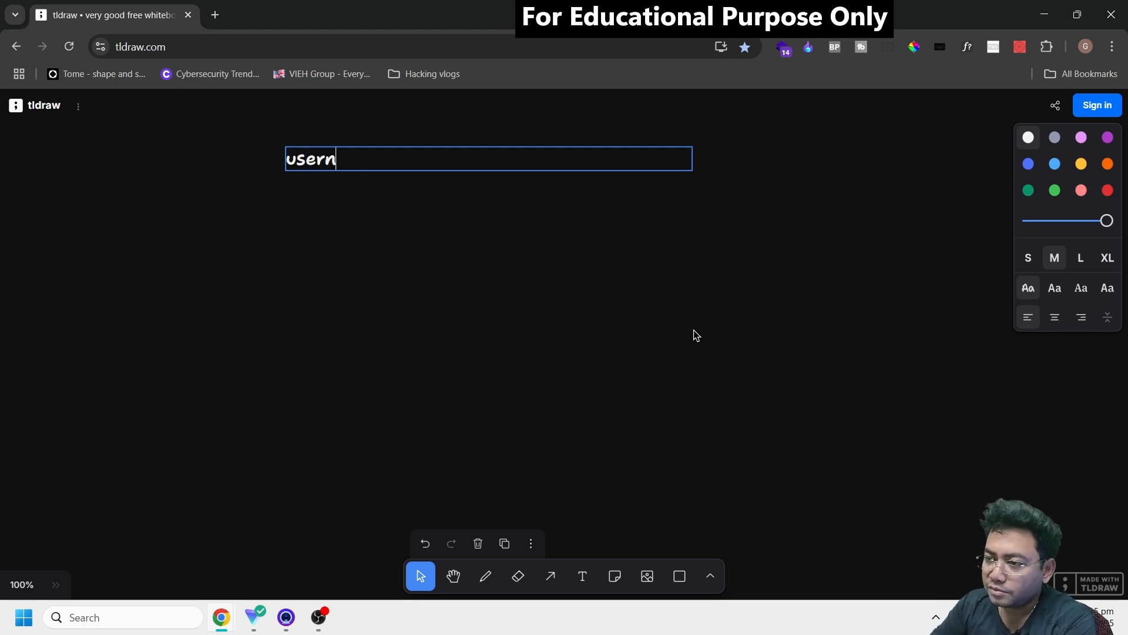
pyautogui.write('ame')
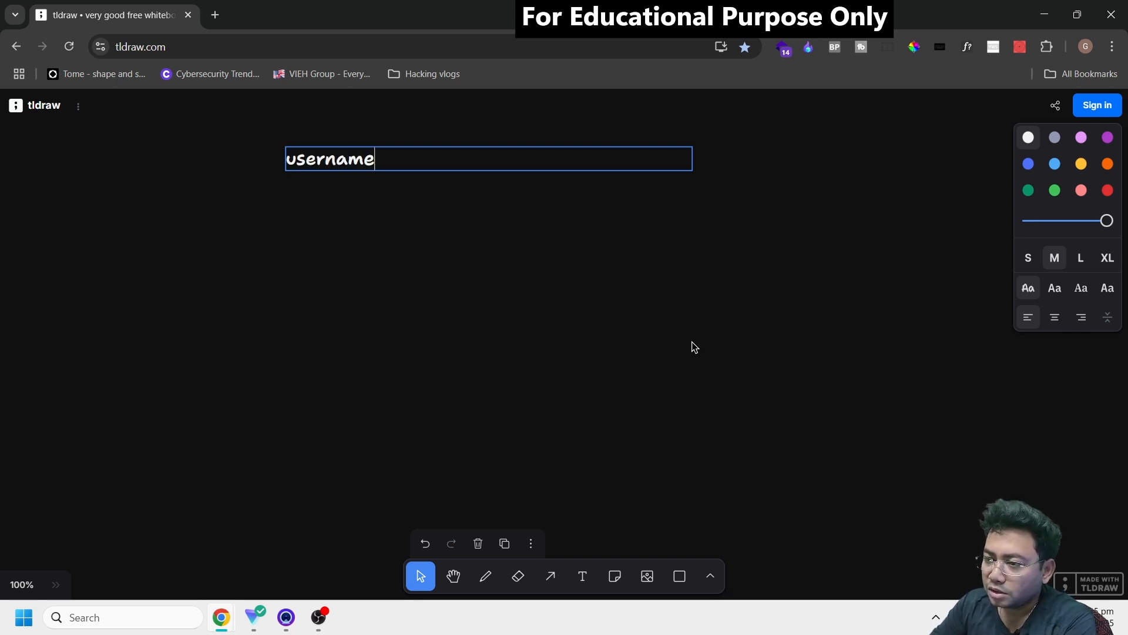
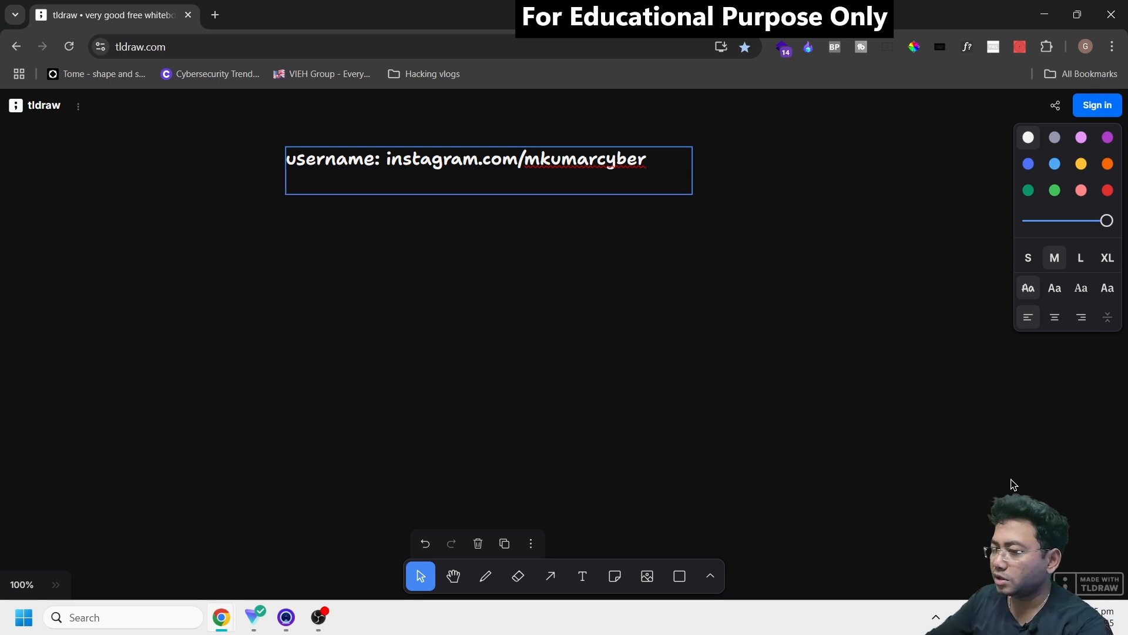
pyautogui.moveTo(1008, 473)
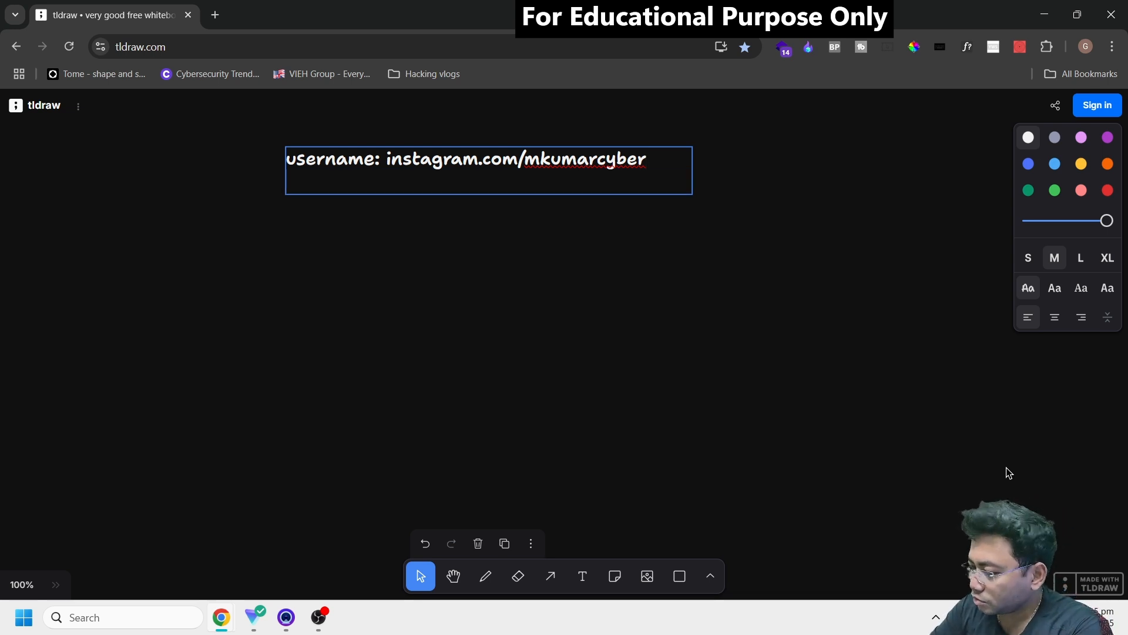
# Add empty 'Email:', 'Phone number' and 'IP address:' entries below the username.
pyautogui.write('Email')
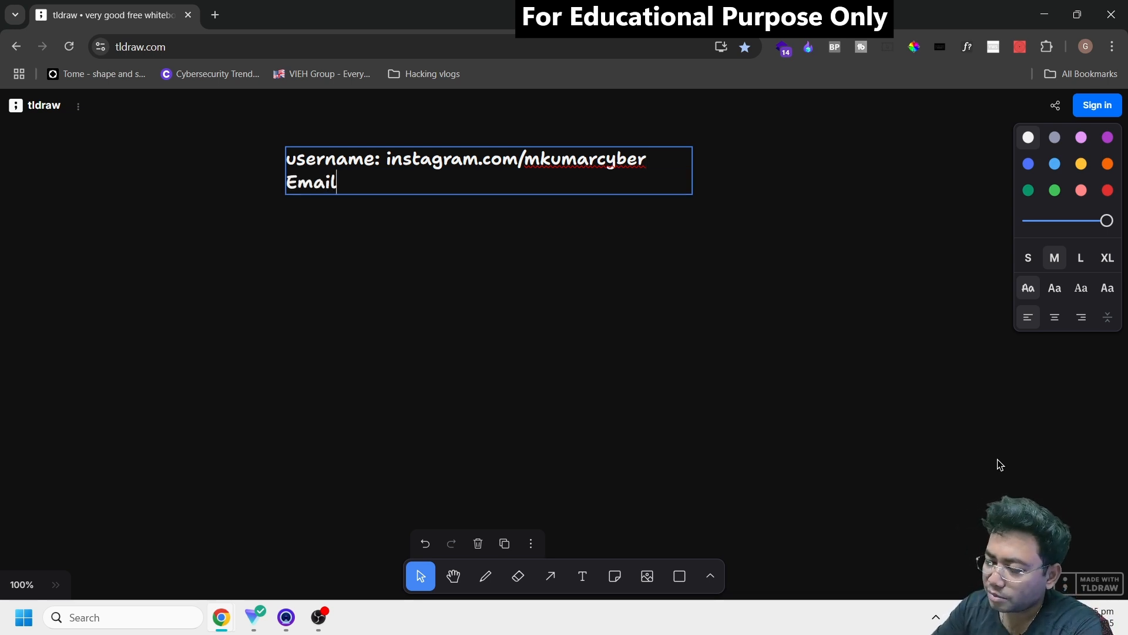
pyautogui.write(':')
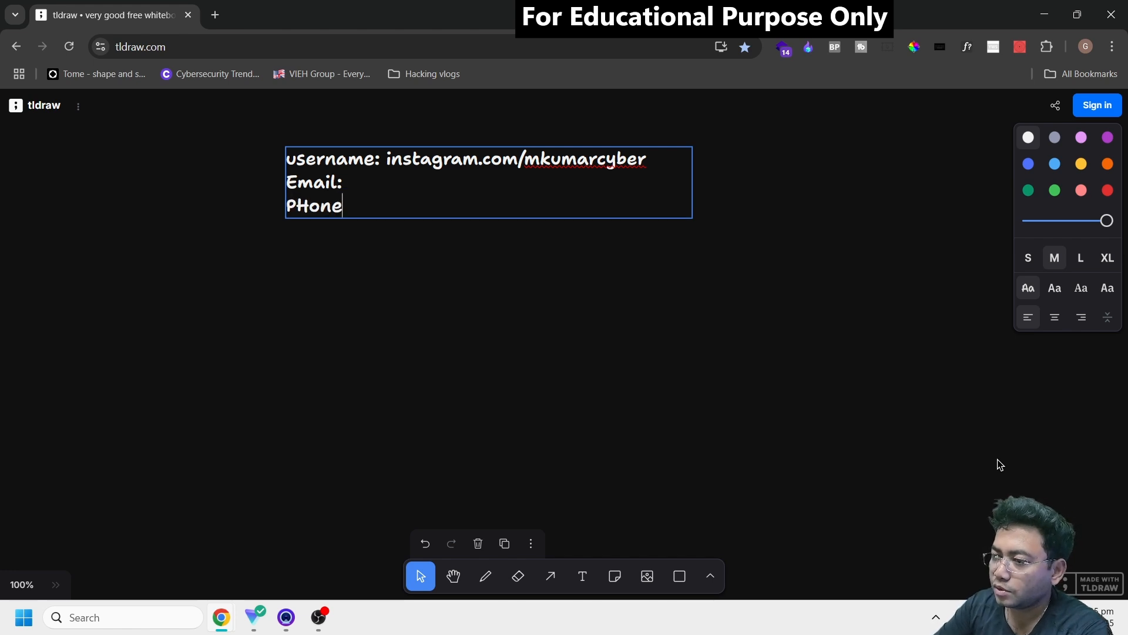
pyautogui.write('number:')
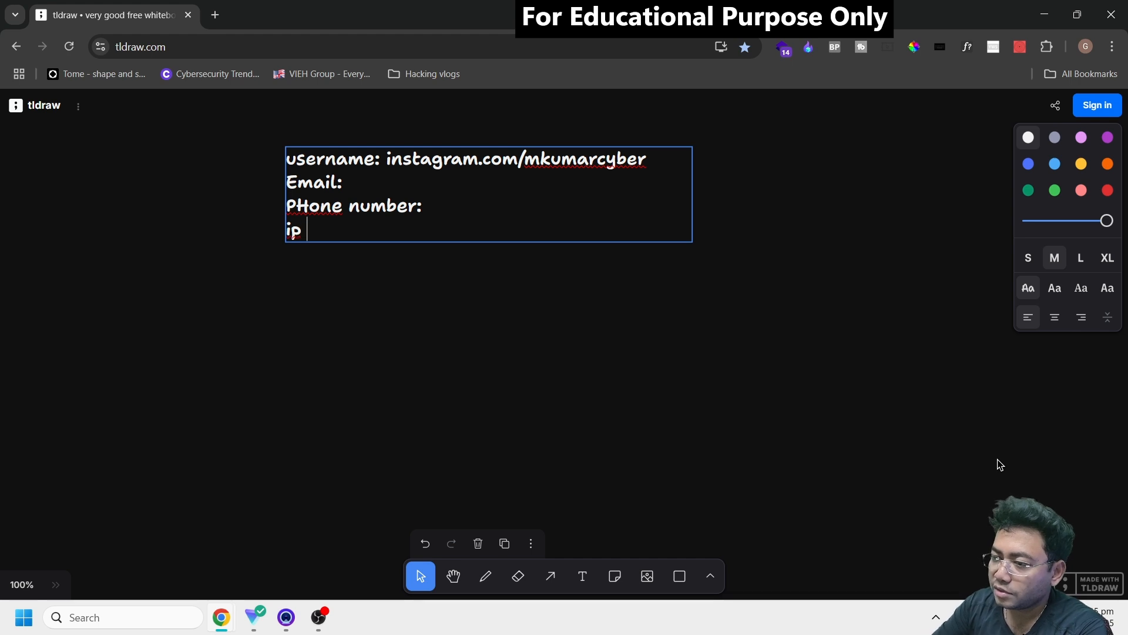
pyautogui.write('addre')
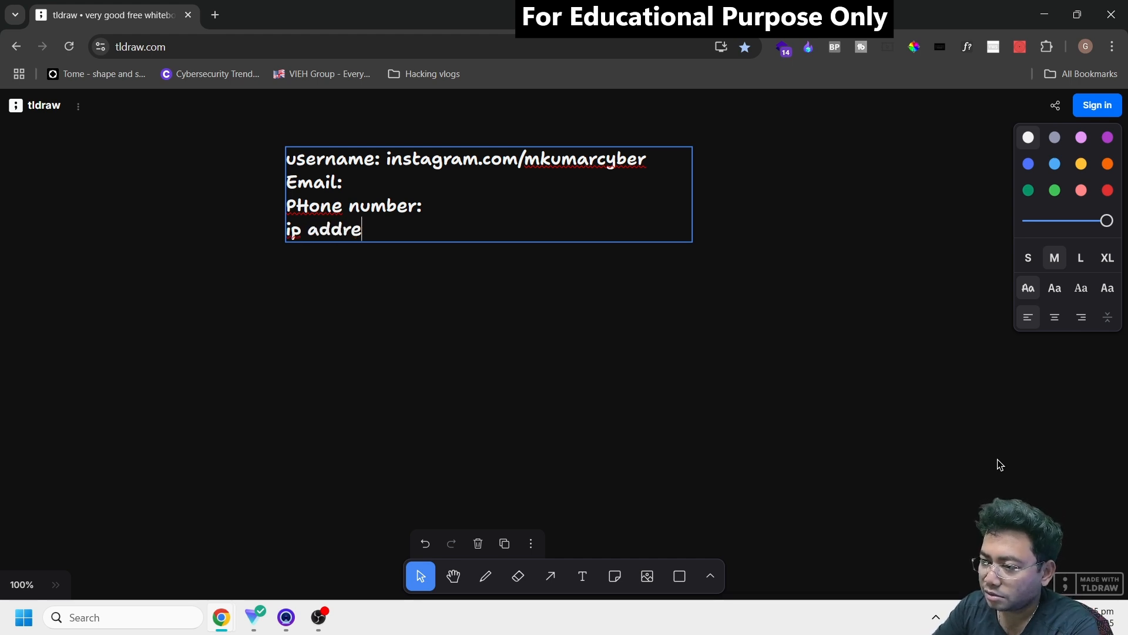
pyautogui.write('ss:')
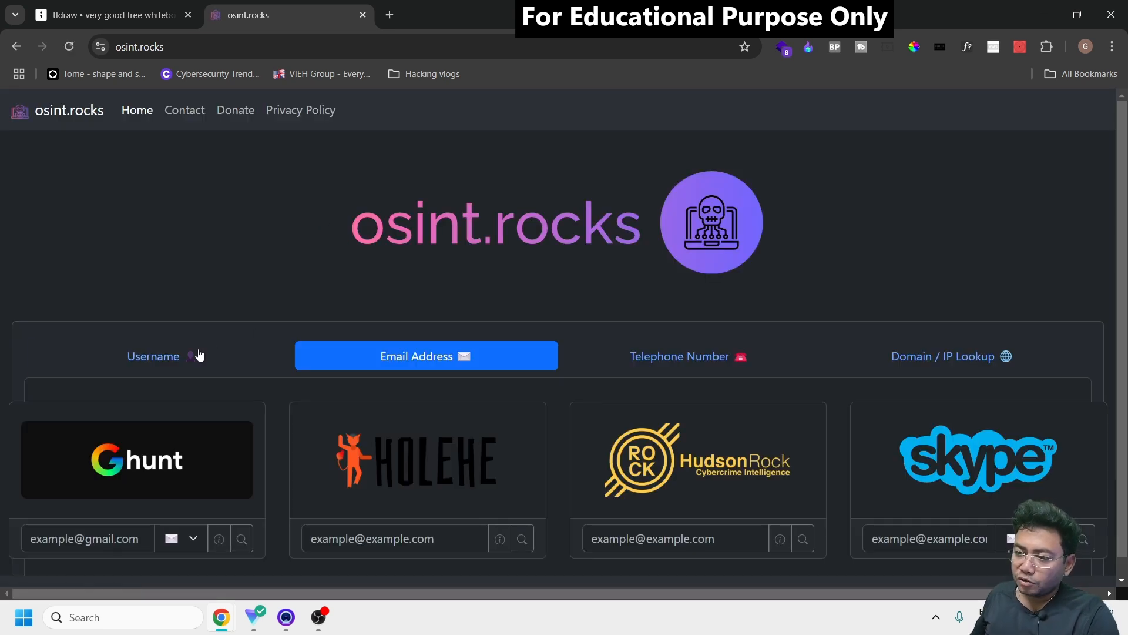
pyautogui.click(153, 355)
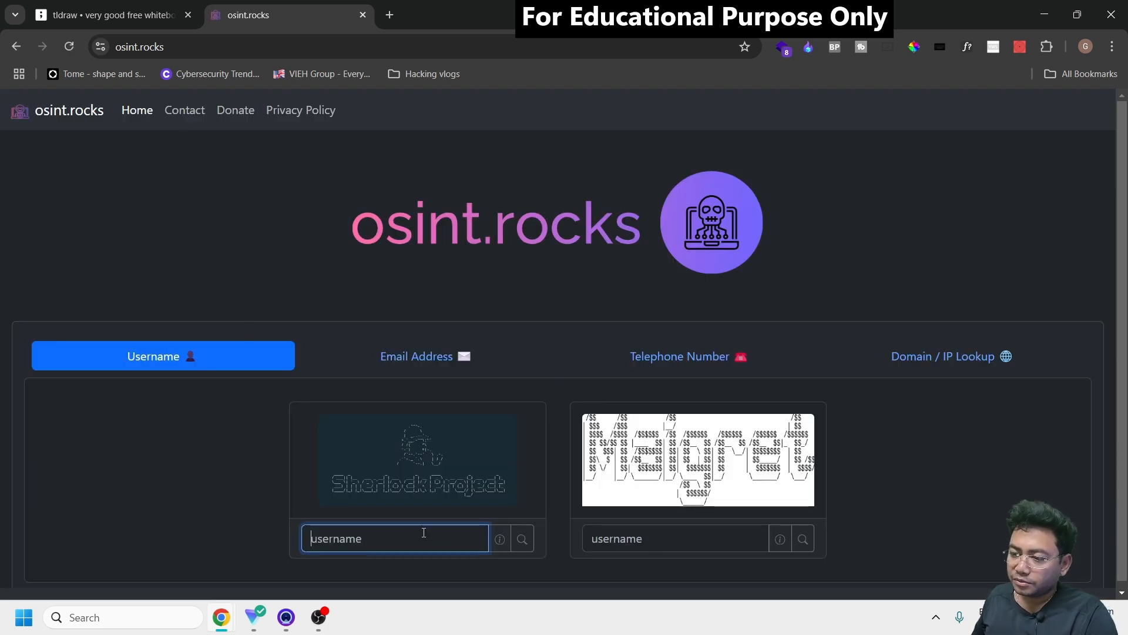
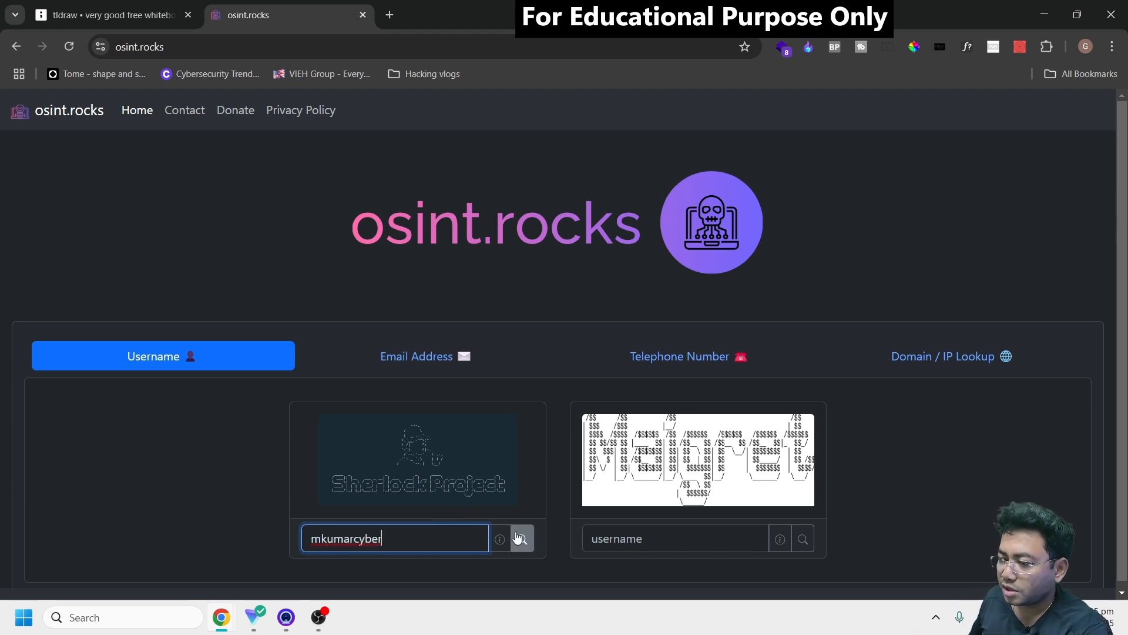
pyautogui.click(521, 538)
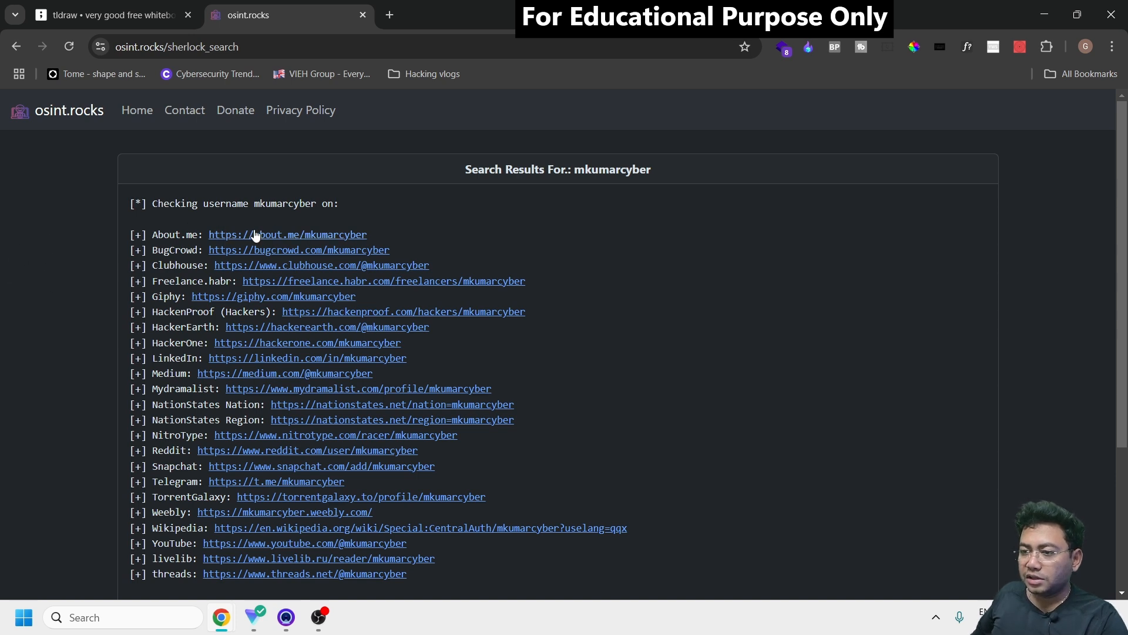
pyautogui.moveTo(316, 543)
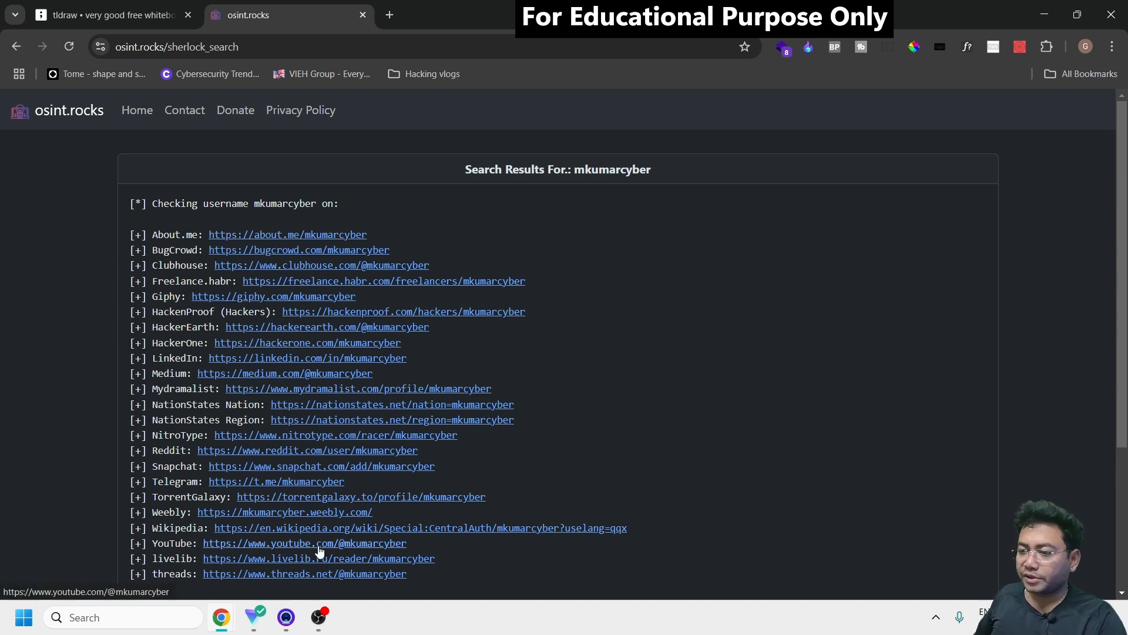
pyautogui.scroll(-3)
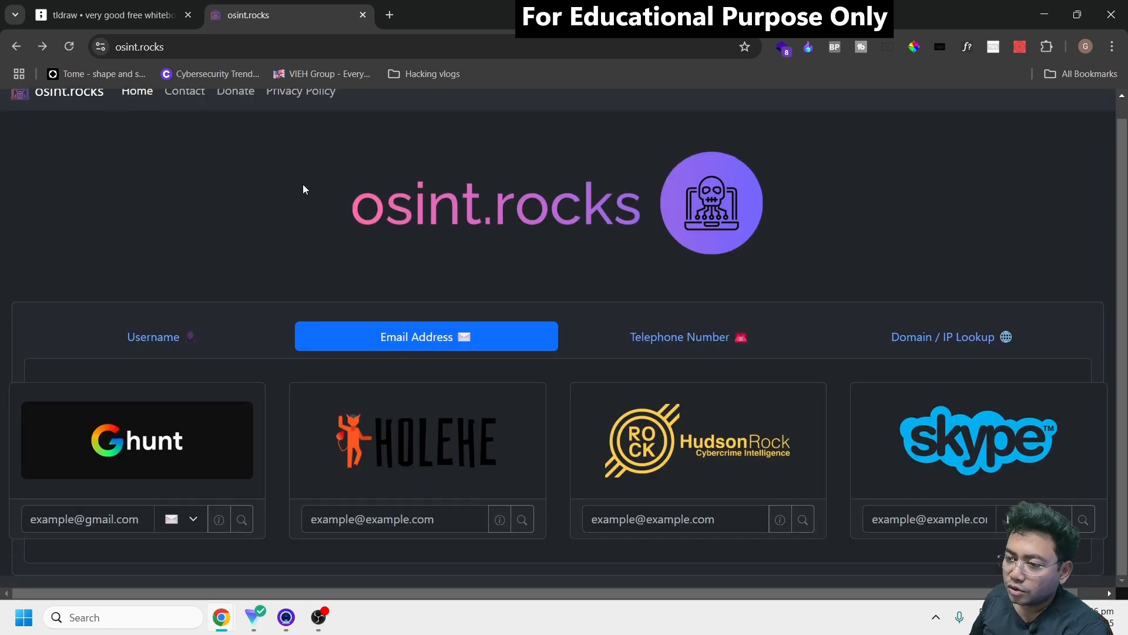
pyautogui.click(86, 519)
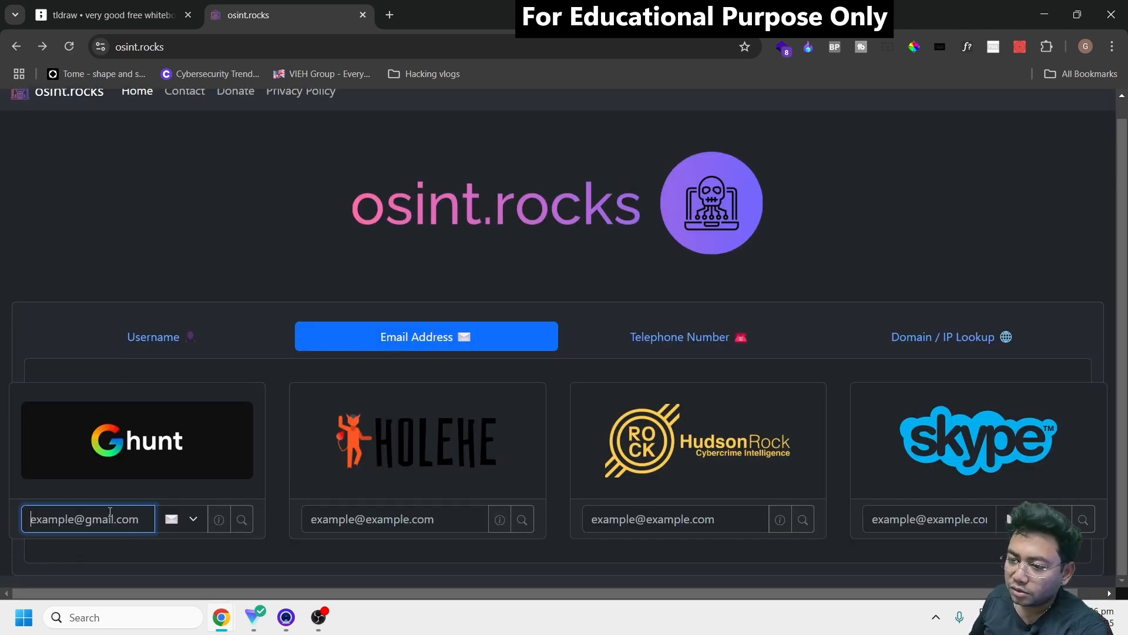
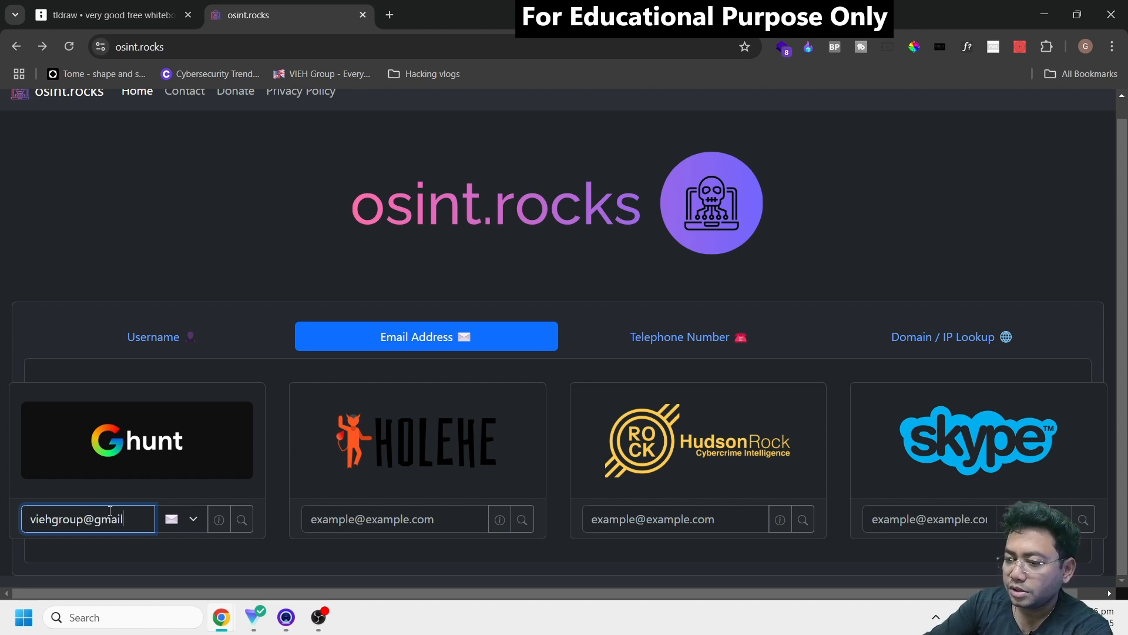
pyautogui.click(241, 518)
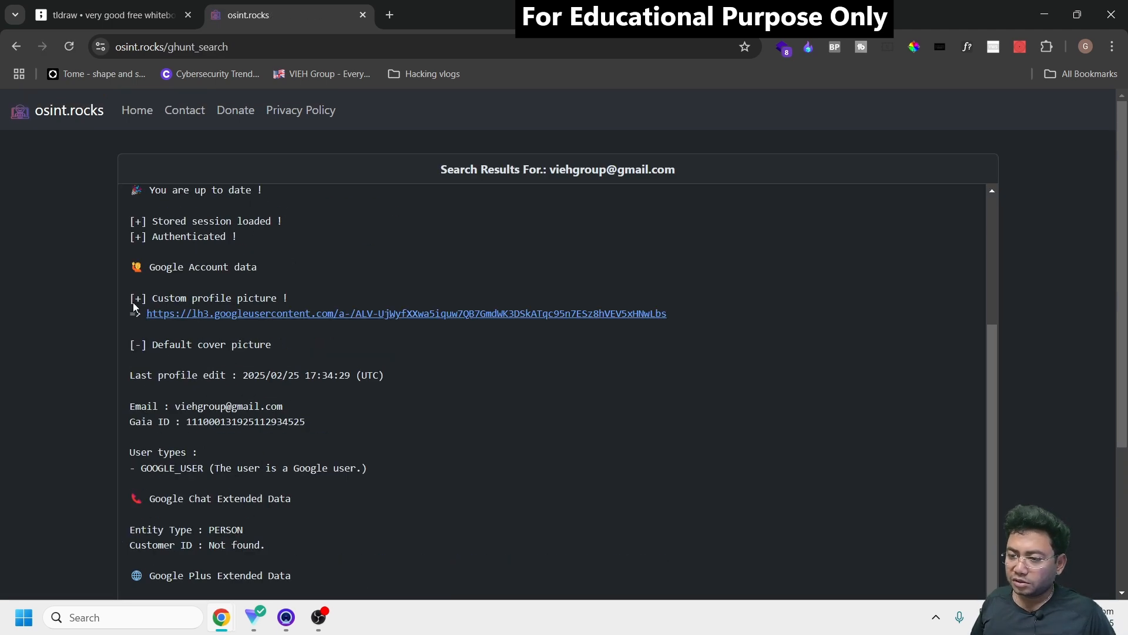
# View the account's custom profile picture in a new tab, then return to the GHunt results.
pyautogui.click(405, 313)
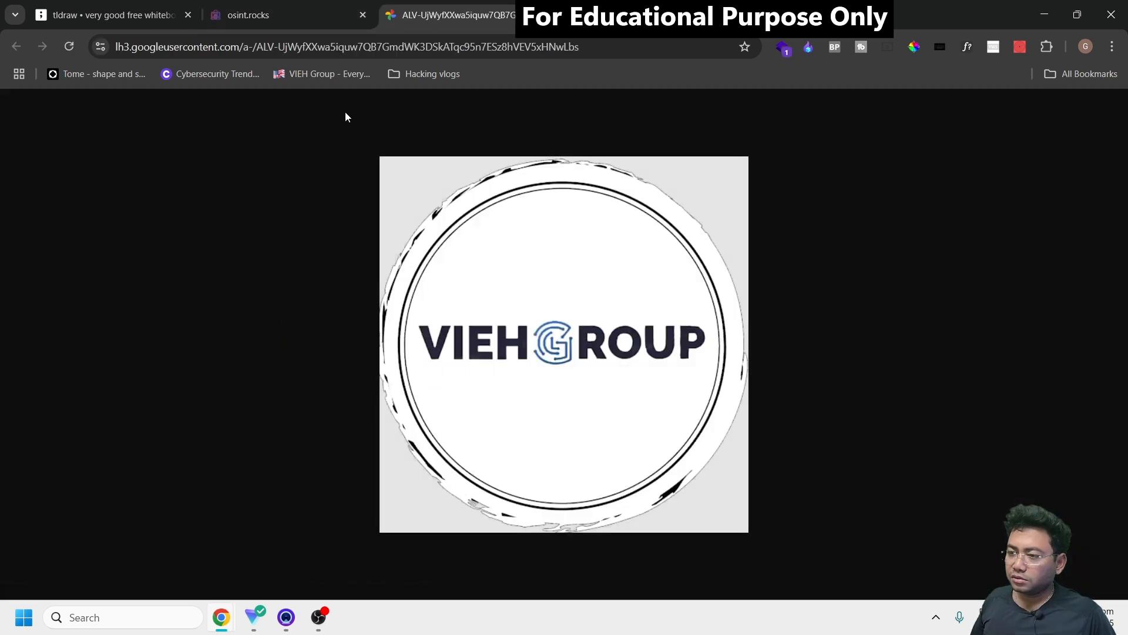
pyautogui.click(283, 14)
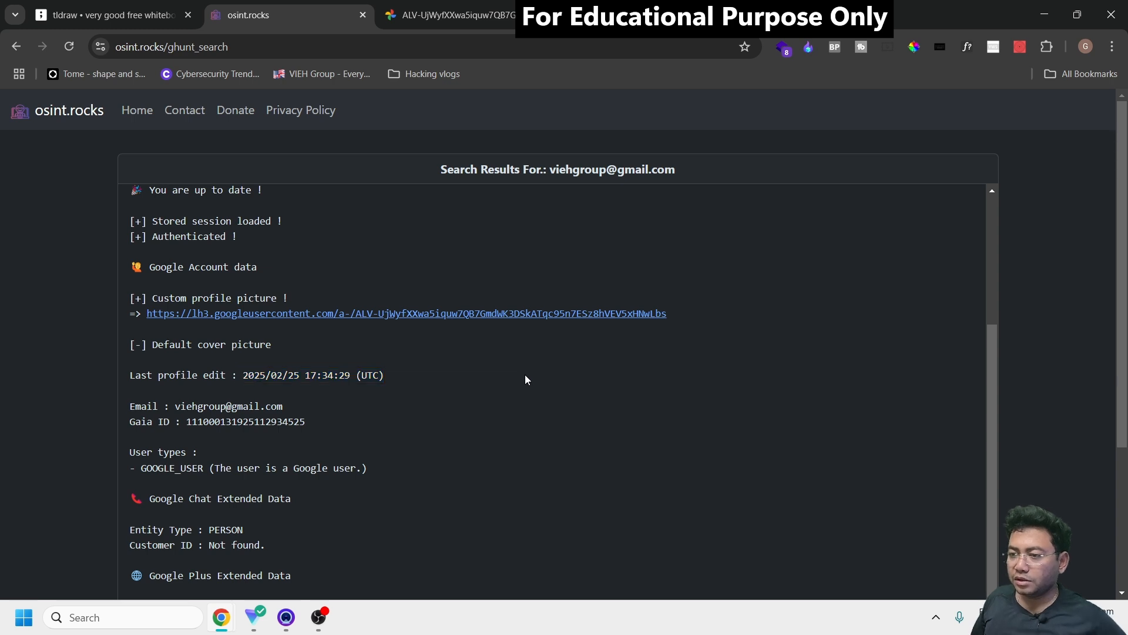
# Scroll down the GHunt report to the activated Google services and Maps profile link.
pyautogui.scroll(-3)
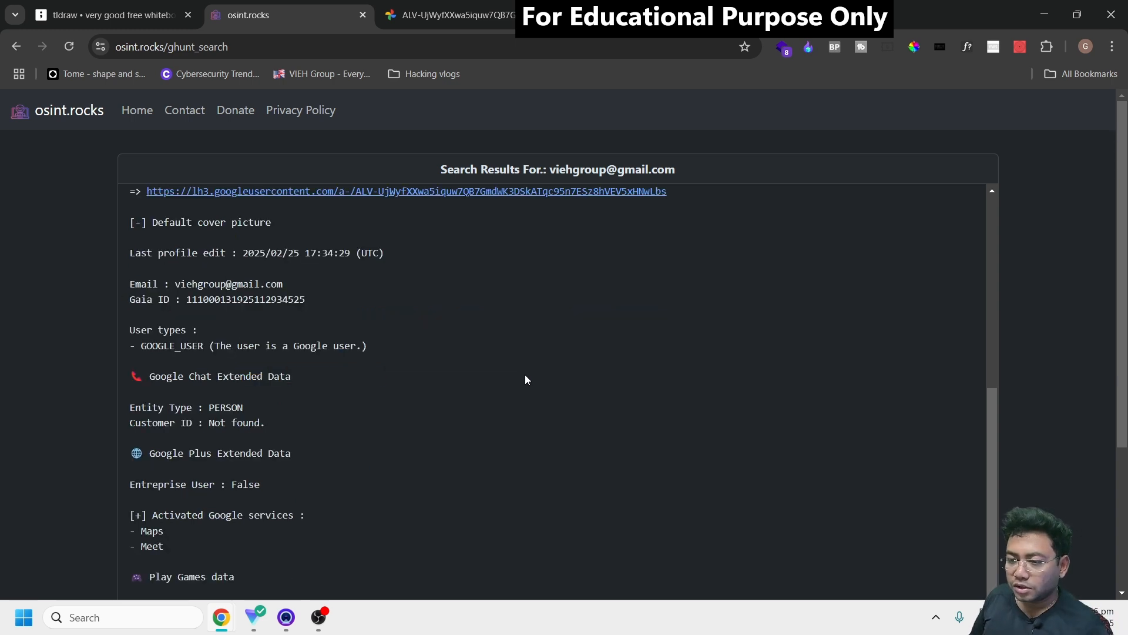
pyautogui.scroll(-3)
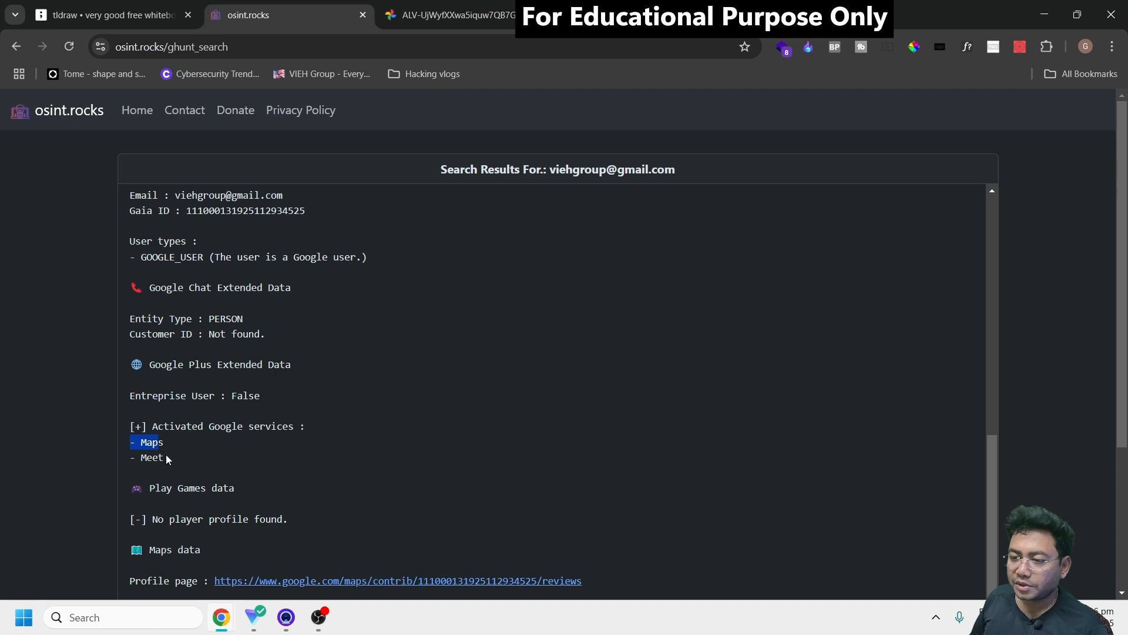
pyautogui.scroll(-3)
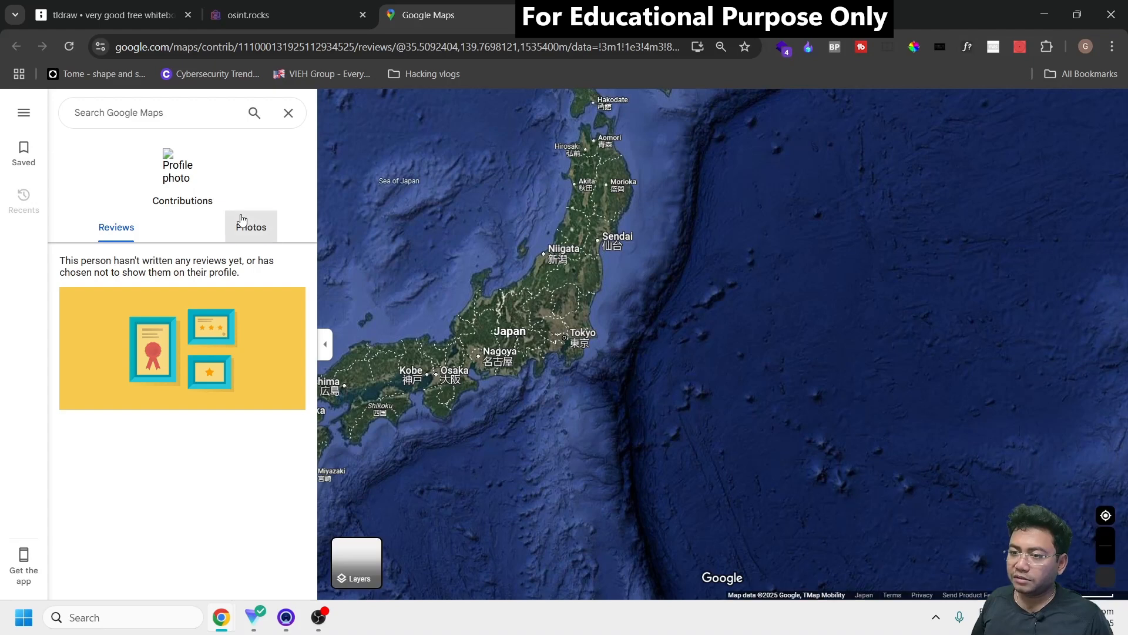
# Check the Photos tab of the account's Google Maps contributions page.
pyautogui.click(251, 227)
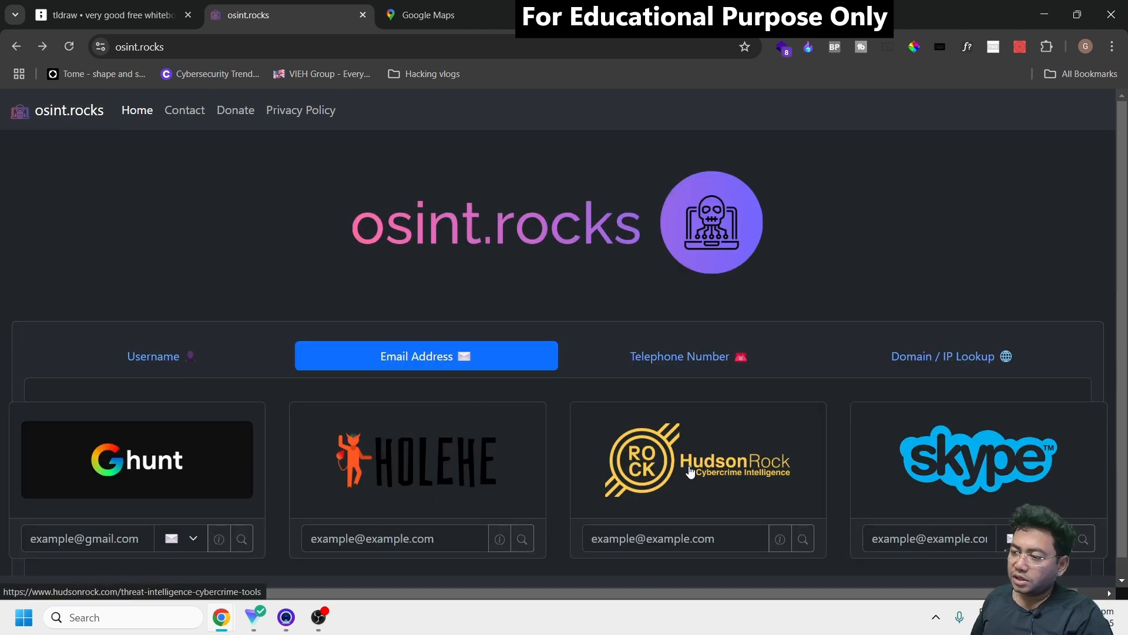
pyautogui.moveTo(671, 357)
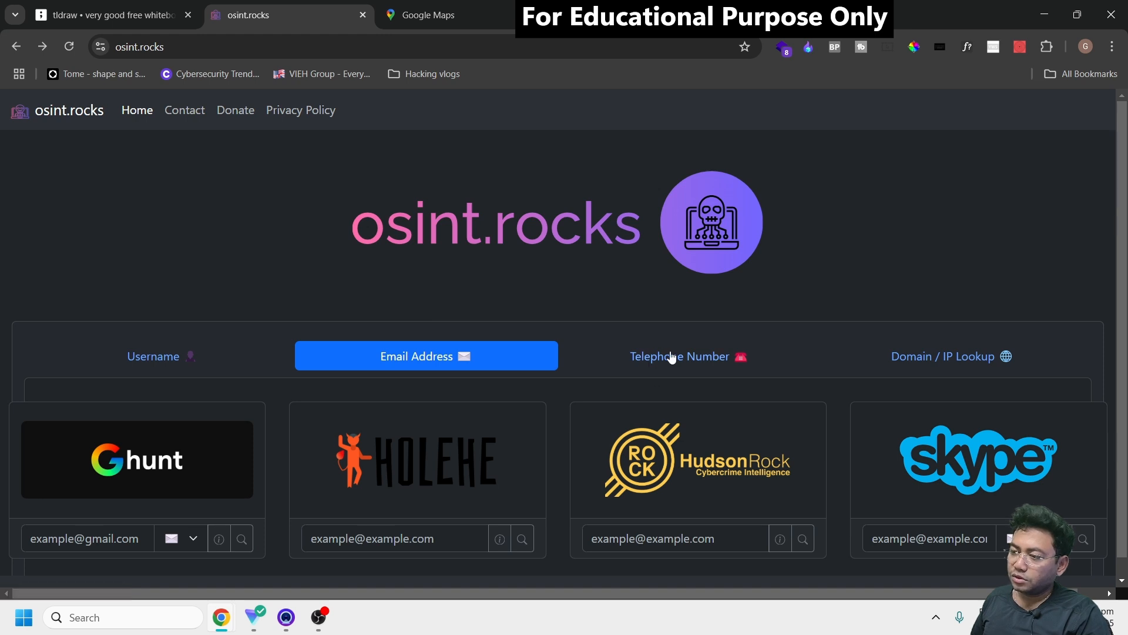
# Look over the Telephone Number tools, then switch to the Domain / IP Lookup tools.
pyautogui.click(687, 355)
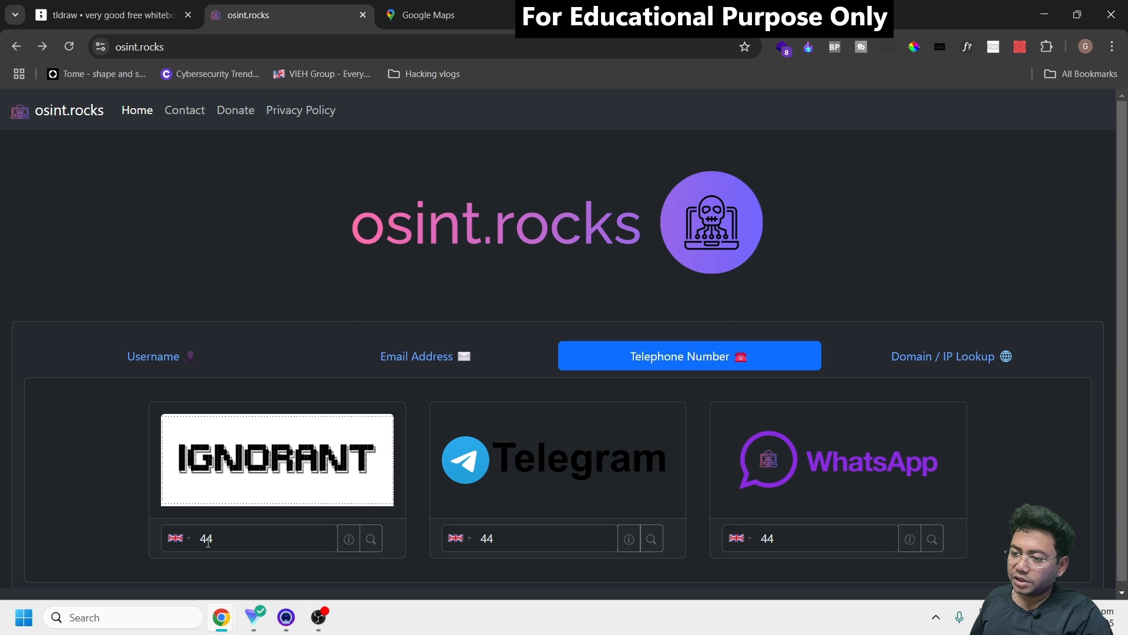
pyautogui.click(248, 537)
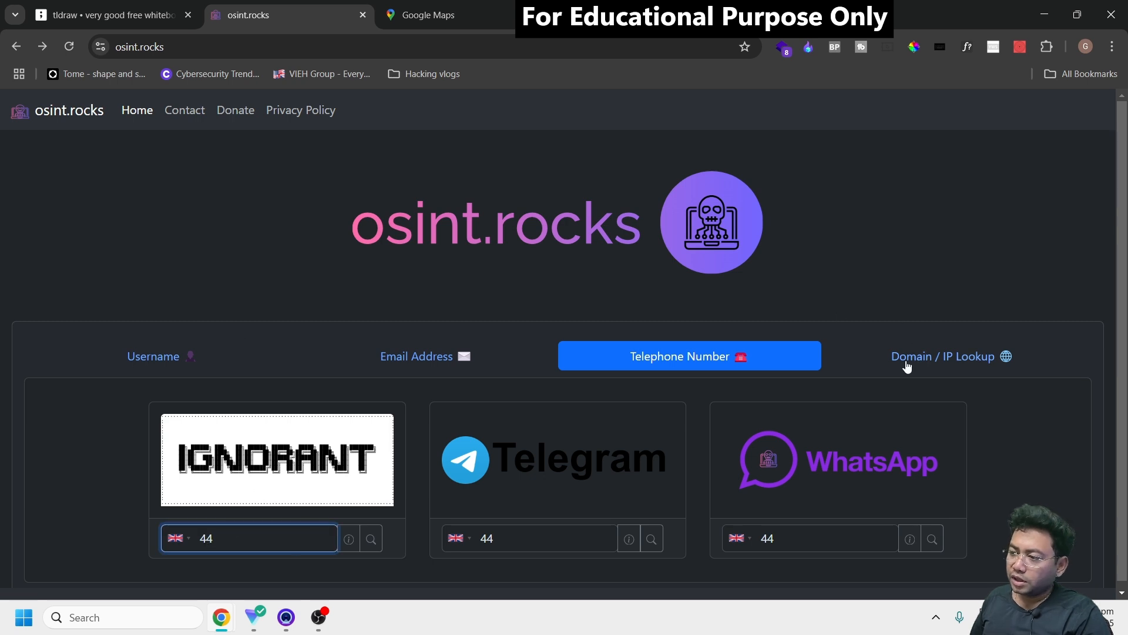
pyautogui.click(943, 355)
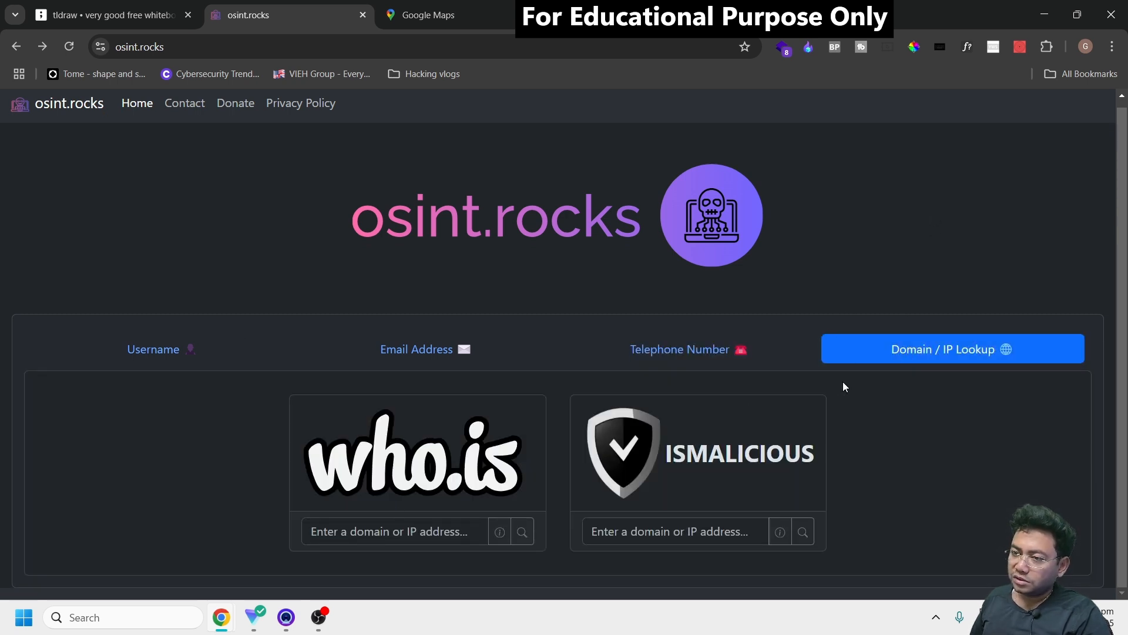